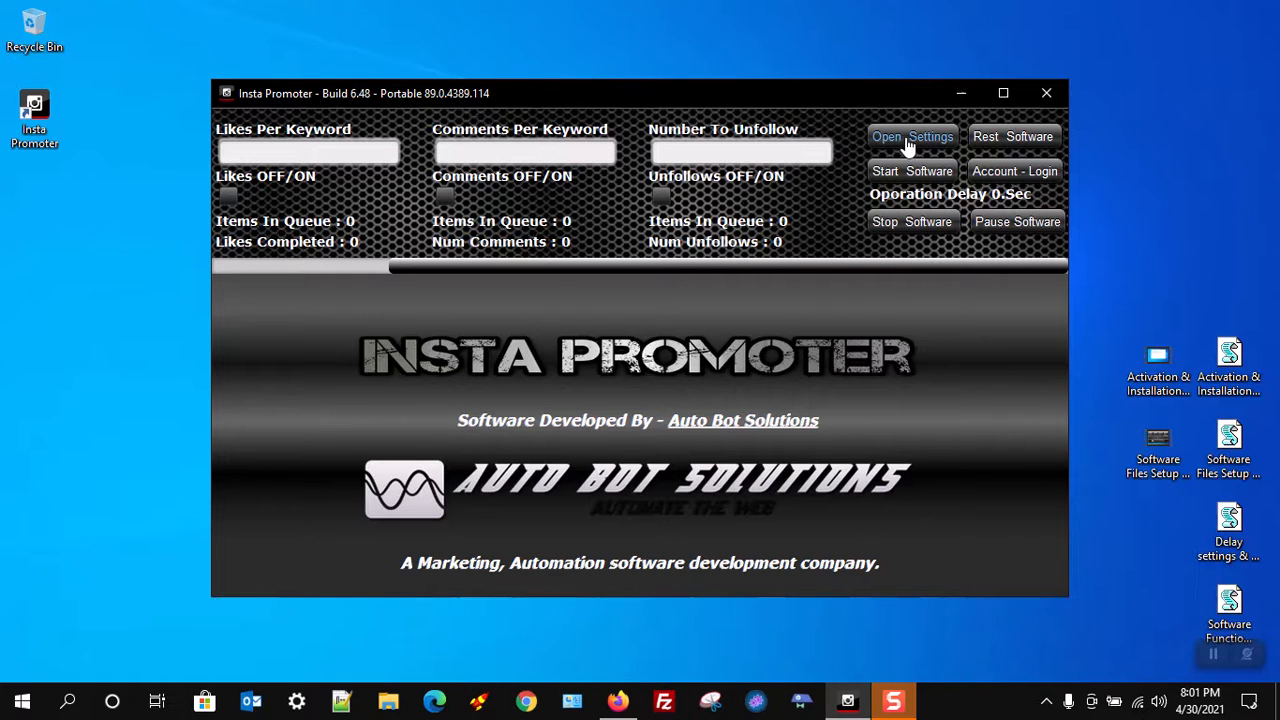
# Step: Open the Delay Settings dialog from Open Settings
pyautogui.click(913, 136)
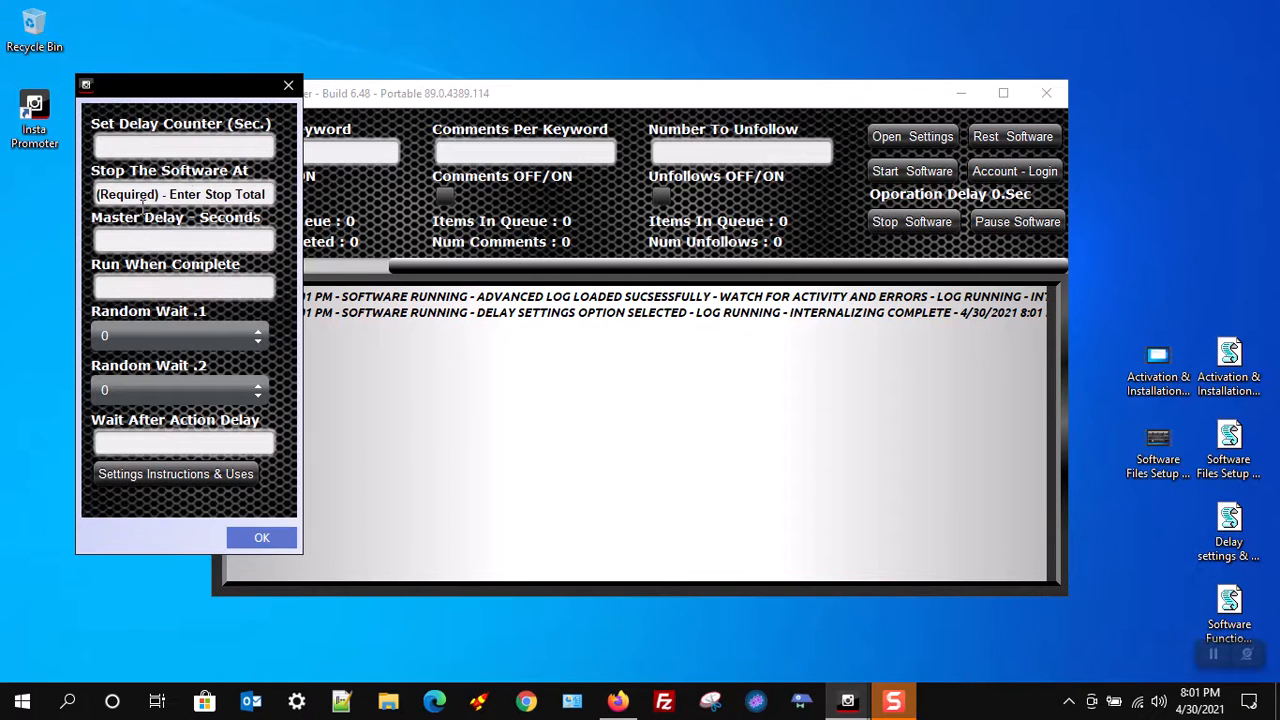
pyautogui.moveTo(203, 365)
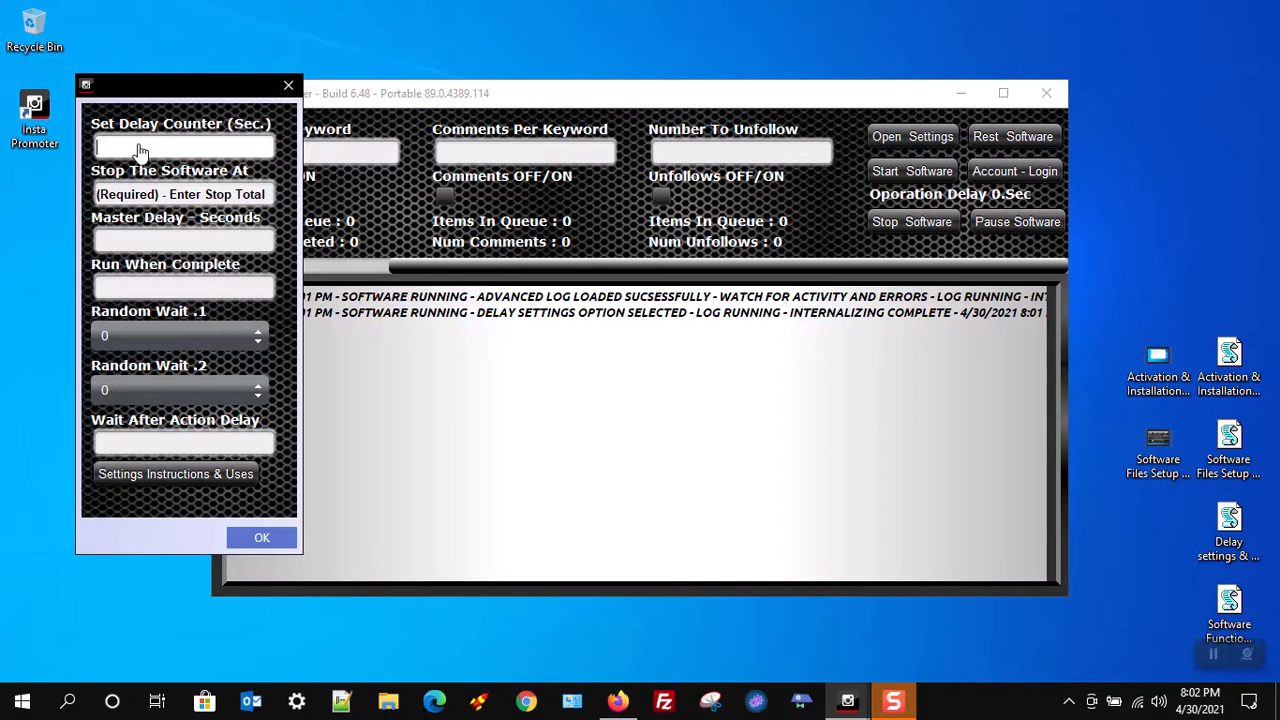
# Step: Enter 10 as the delay counter and clear the Stop The Software At placeholder
pyautogui.write('10')
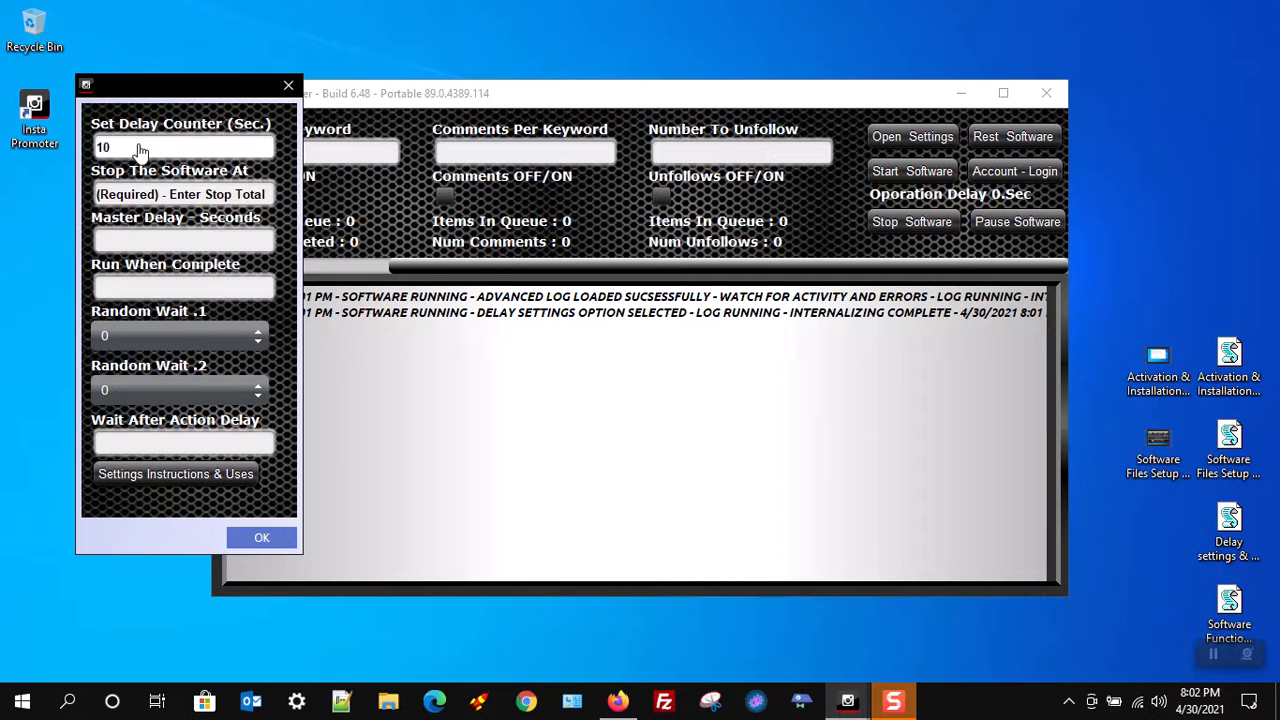
pyautogui.moveTo(130, 194)
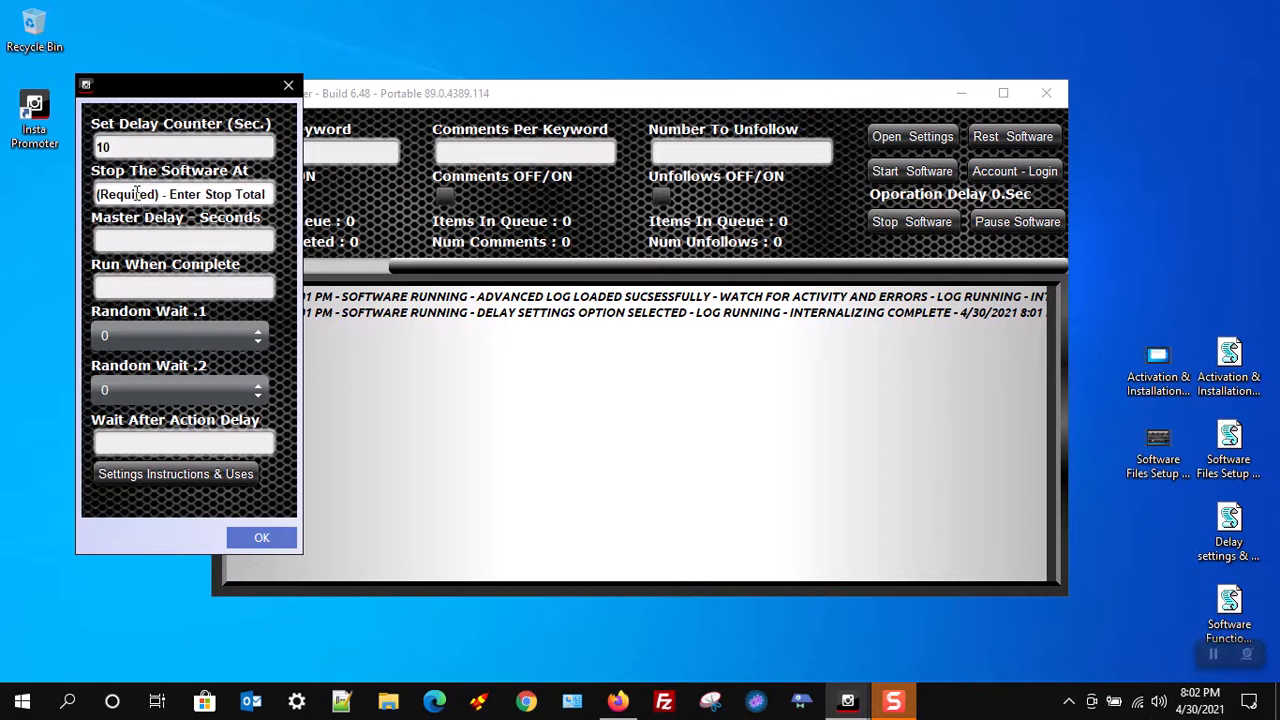
pyautogui.click(183, 193)
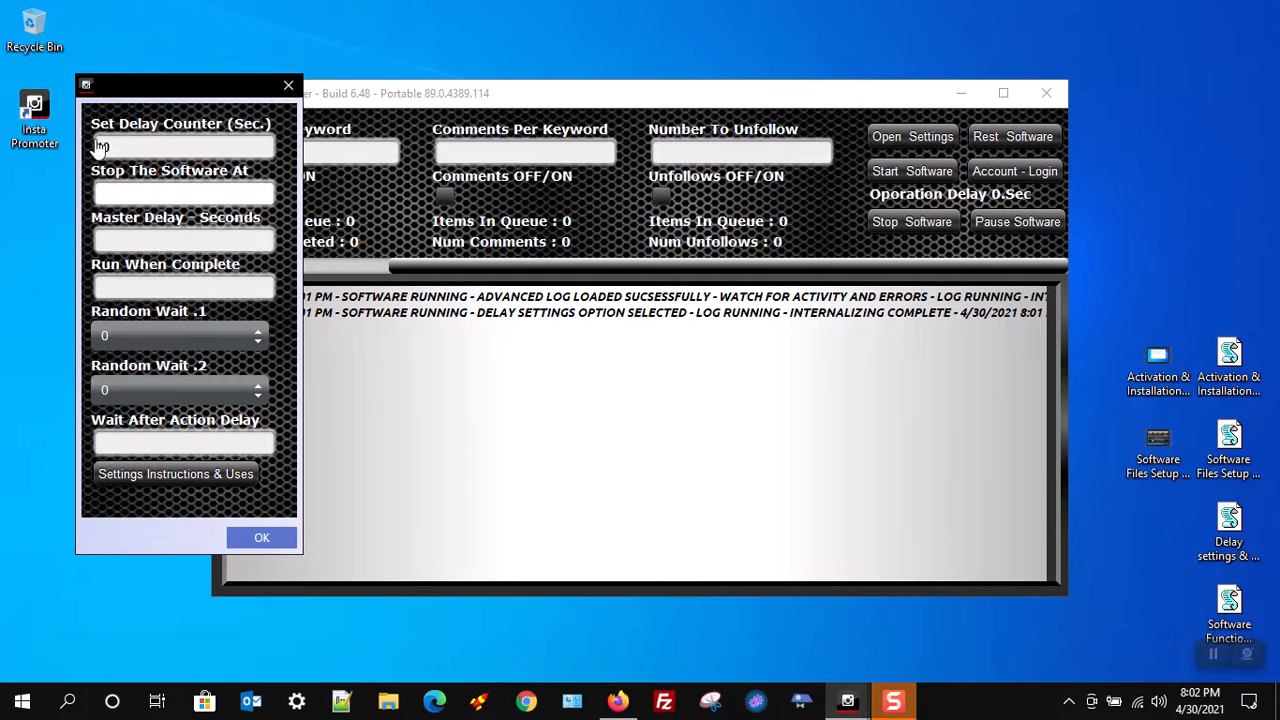
# Step: Enter delay counter 10, master delay 100 seconds, and run-when-complete 25
pyautogui.write('10')
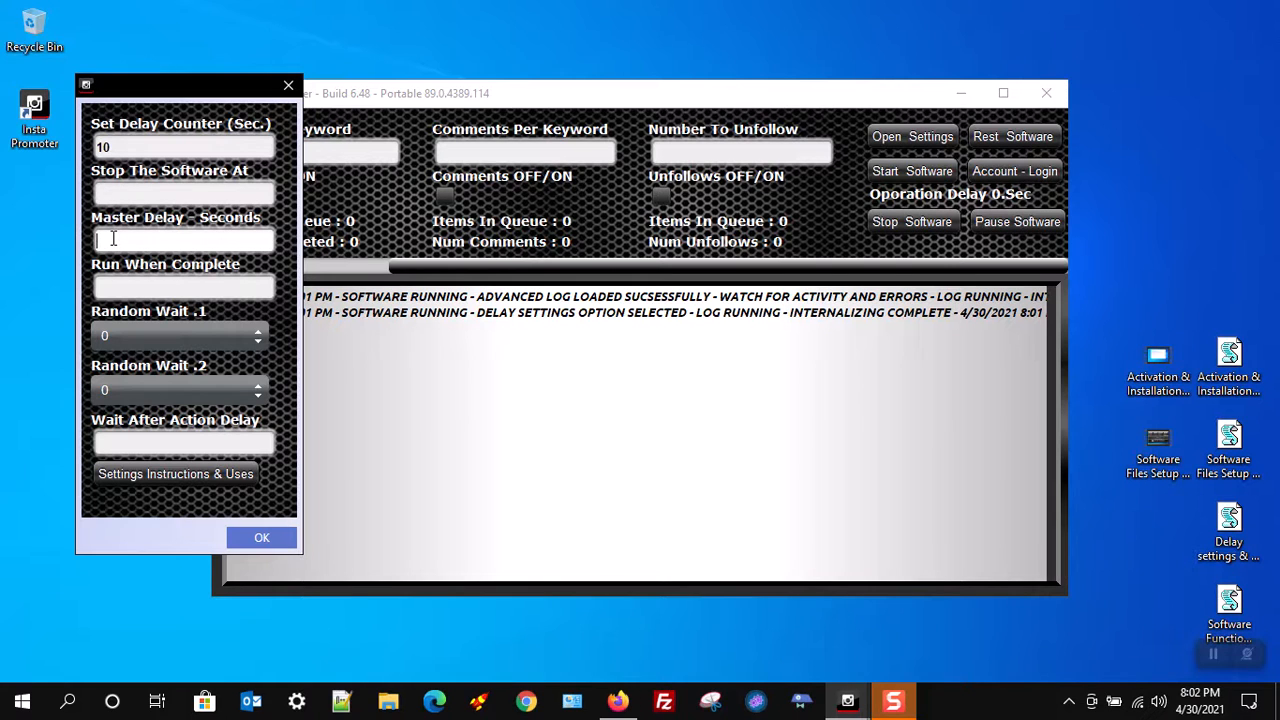
pyautogui.write('10')
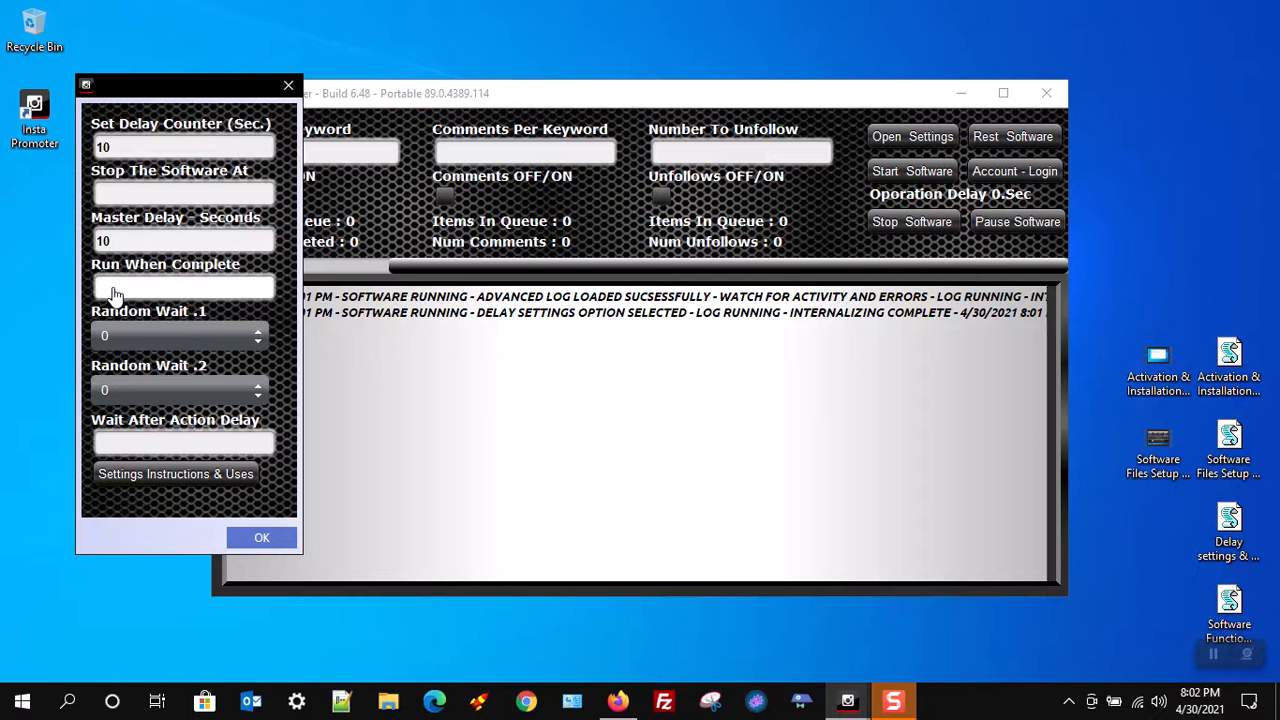
pyautogui.write('3')
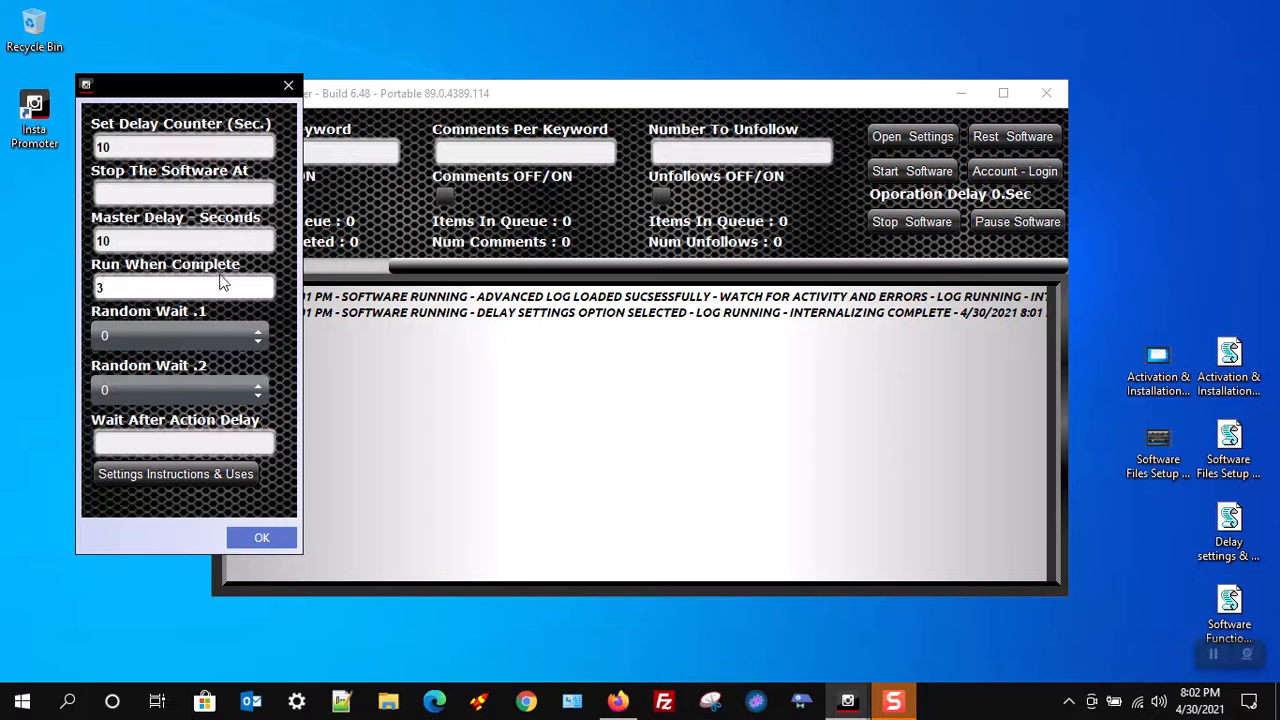
pyautogui.moveTo(121, 249)
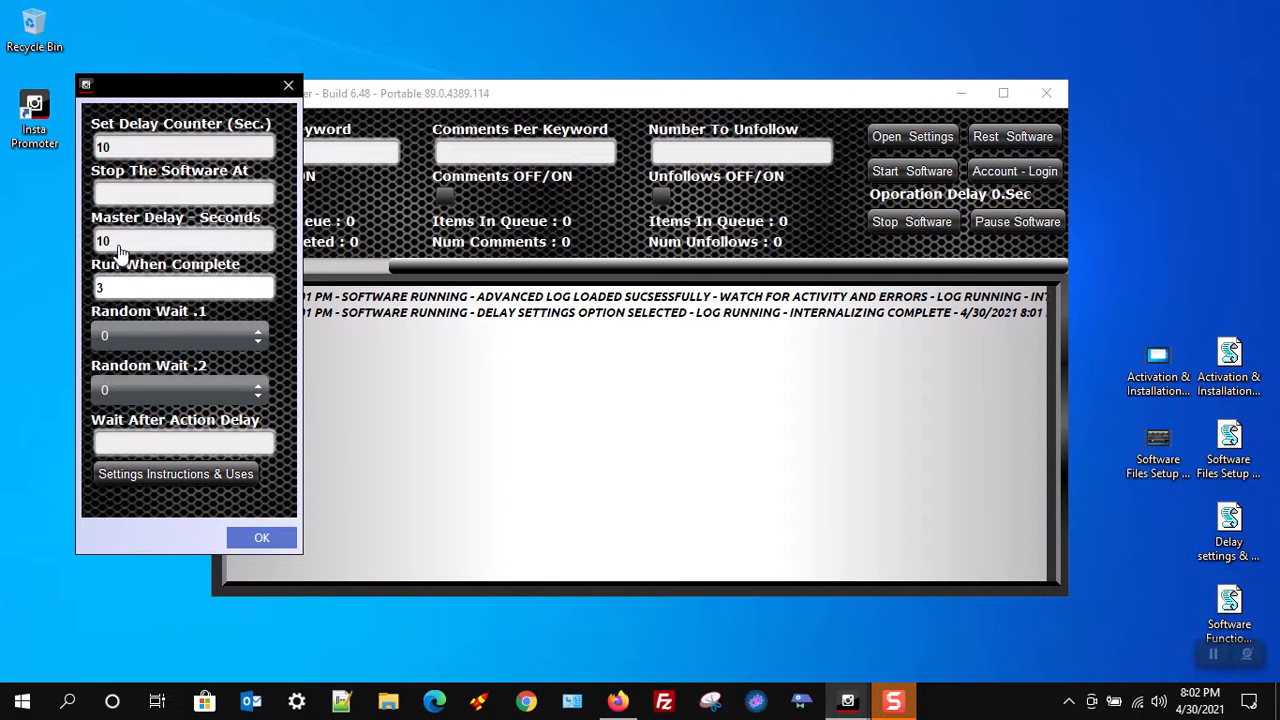
pyautogui.click(183, 240)
pyautogui.write('0')
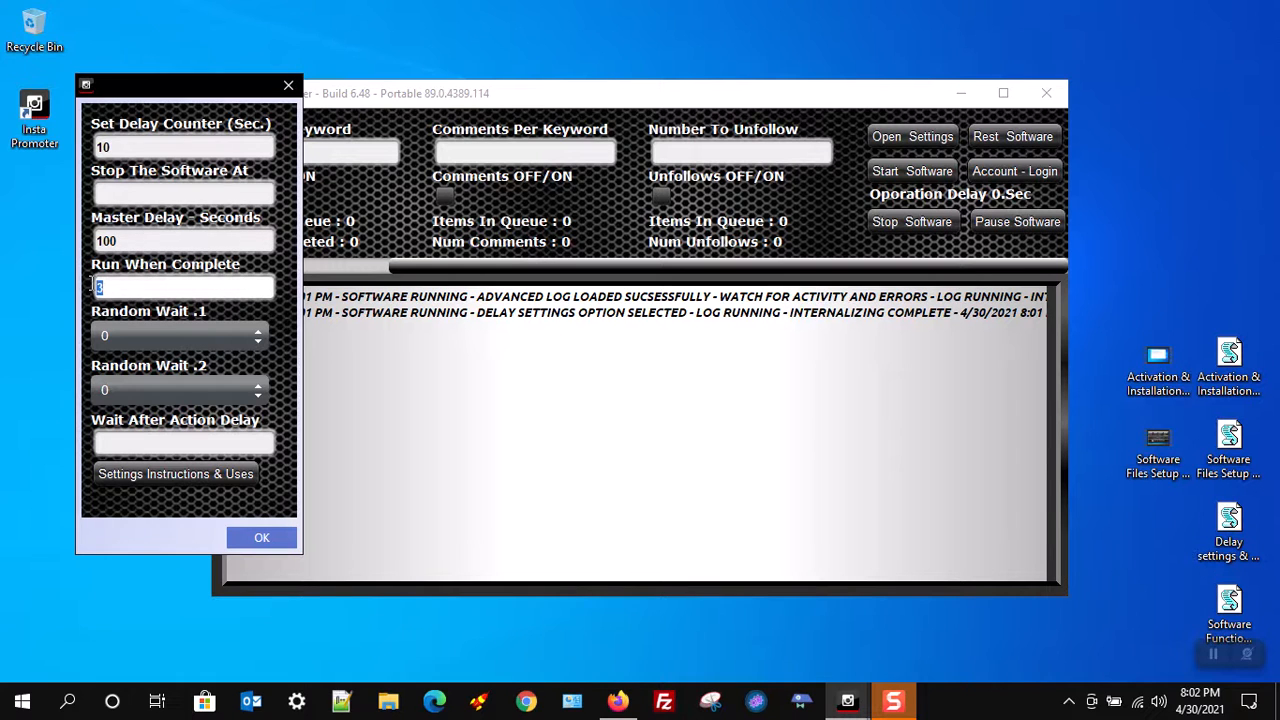
pyautogui.moveTo(132, 352)
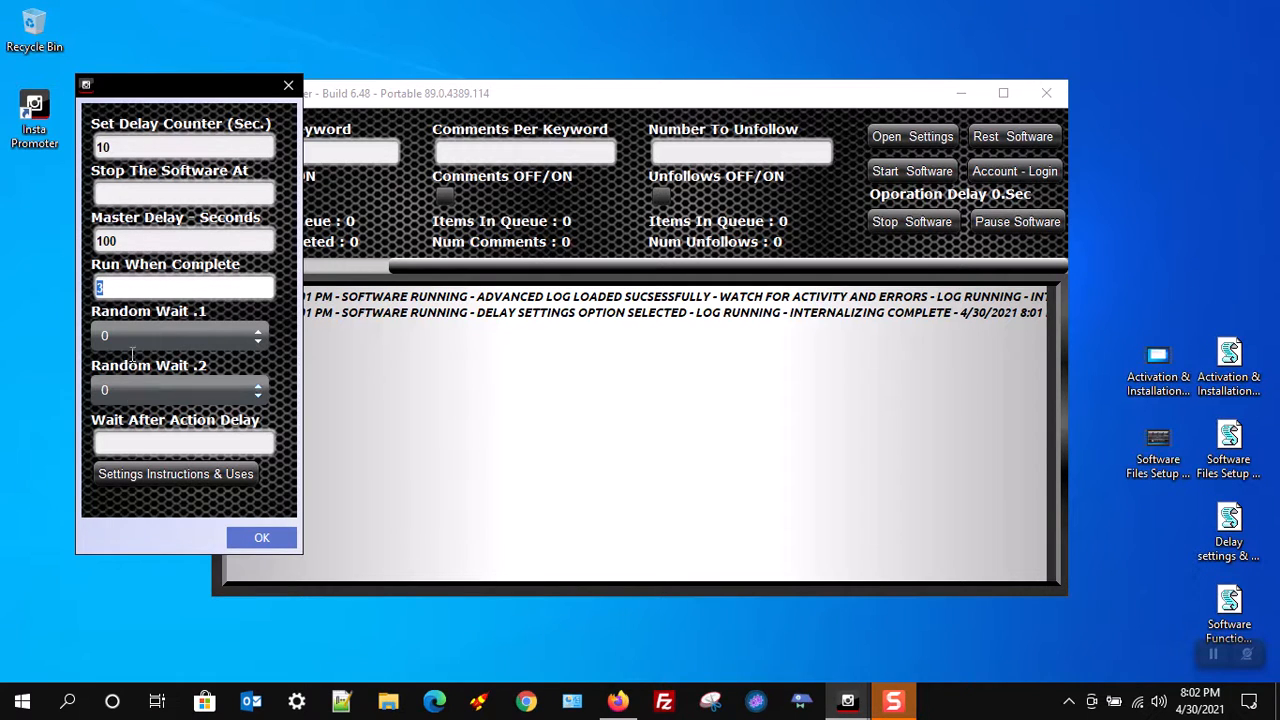
pyautogui.write('25')
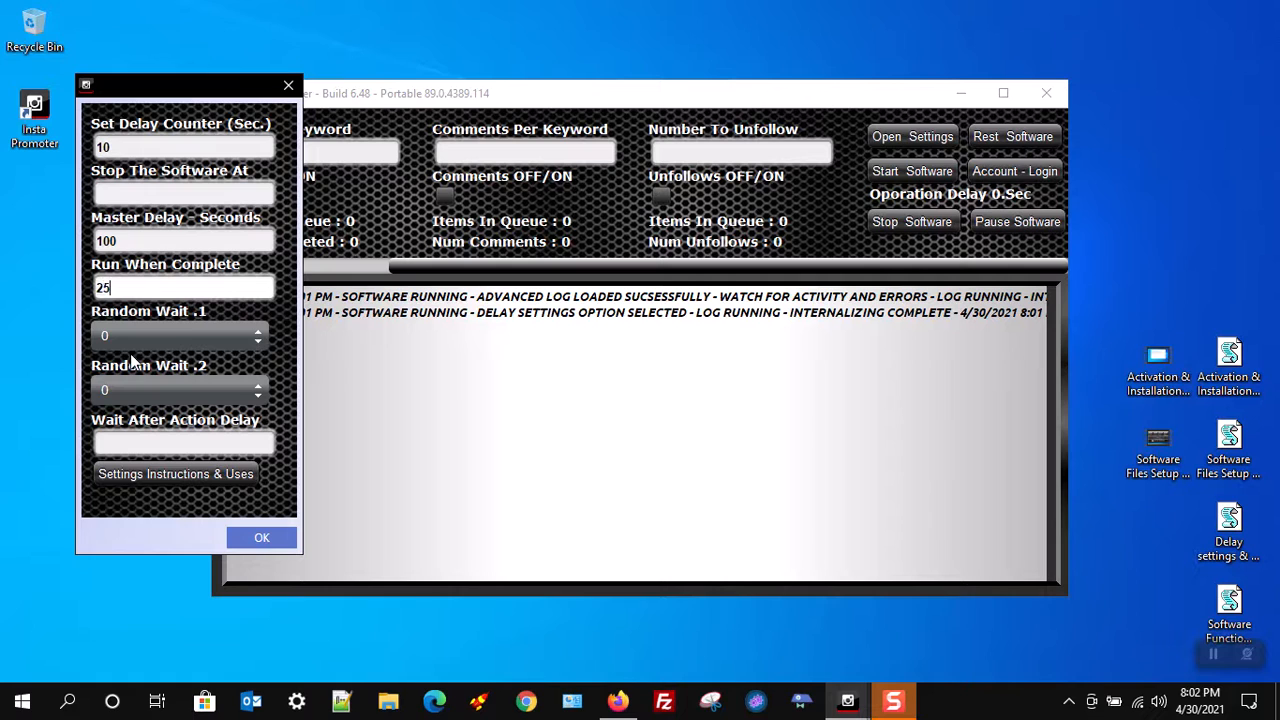
pyautogui.moveTo(127, 283)
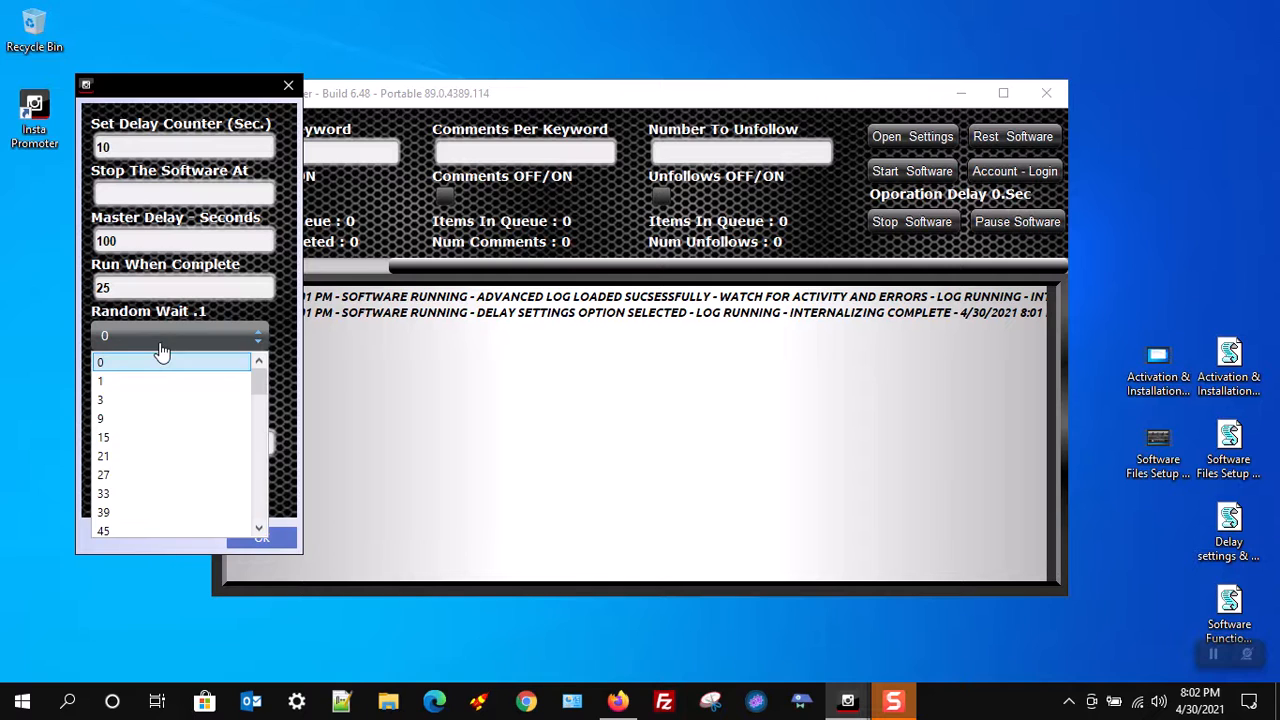
pyautogui.moveTo(120, 418)
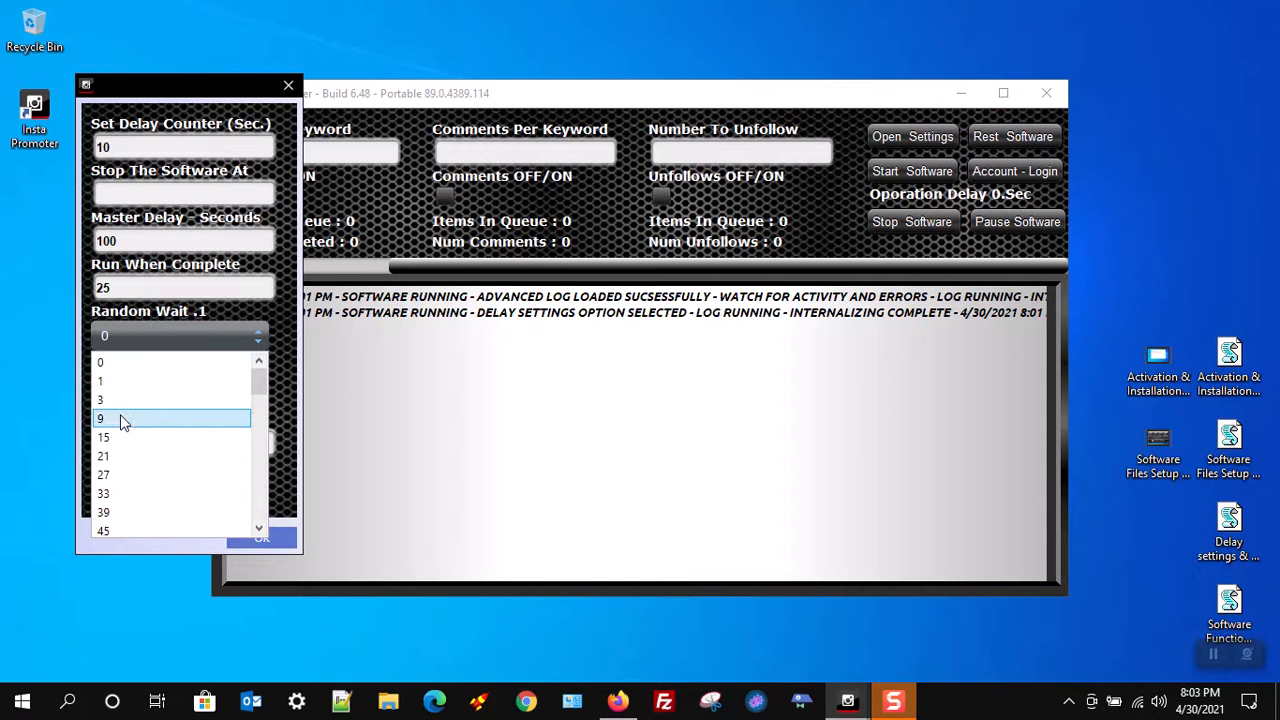
# Step: Choose 9 for Random Wait .1 and 42 for Random Wait .2
pyautogui.click(104, 418)
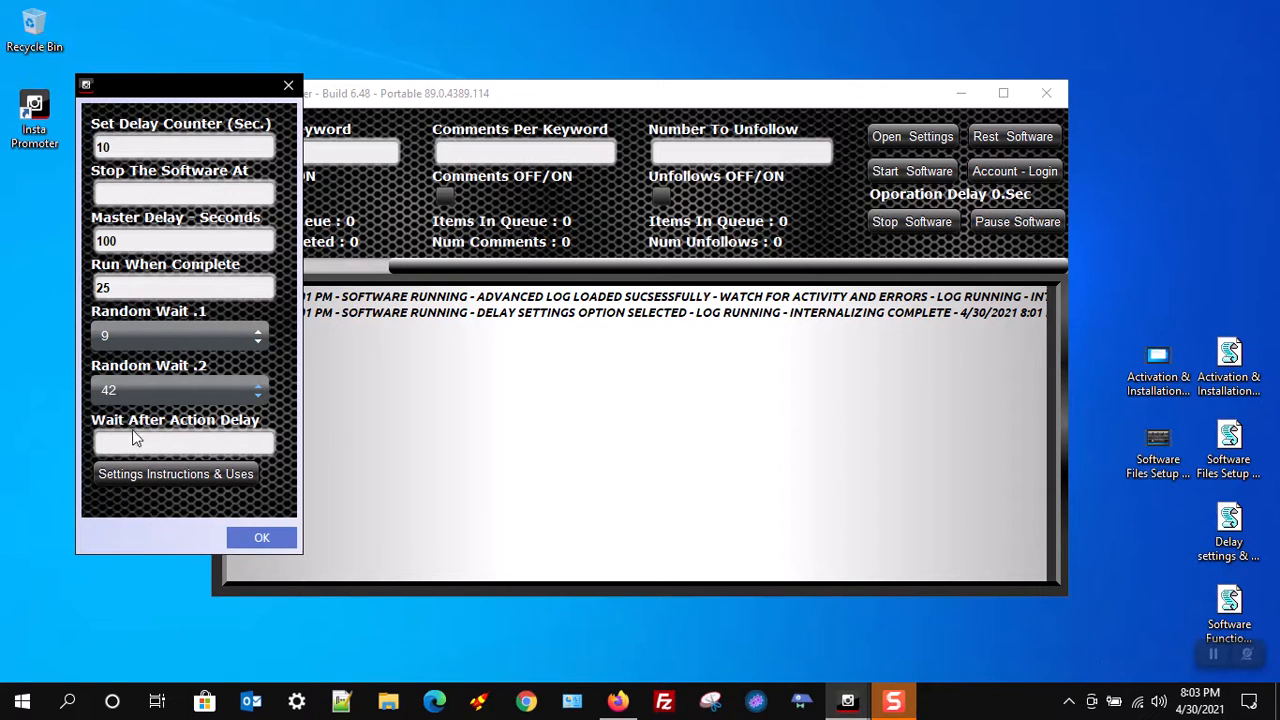
pyautogui.moveTo(120, 390)
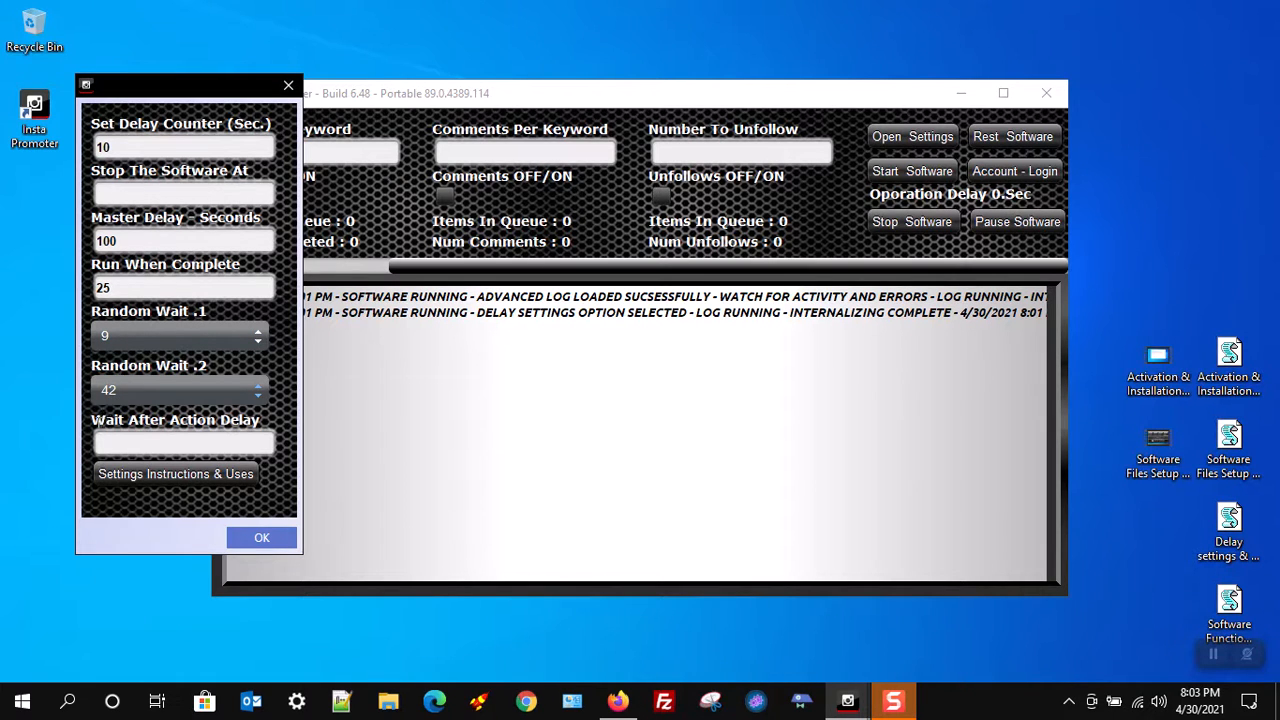
# Step: Enter 10 in the Wait After Action Delay box
pyautogui.click(183, 442)
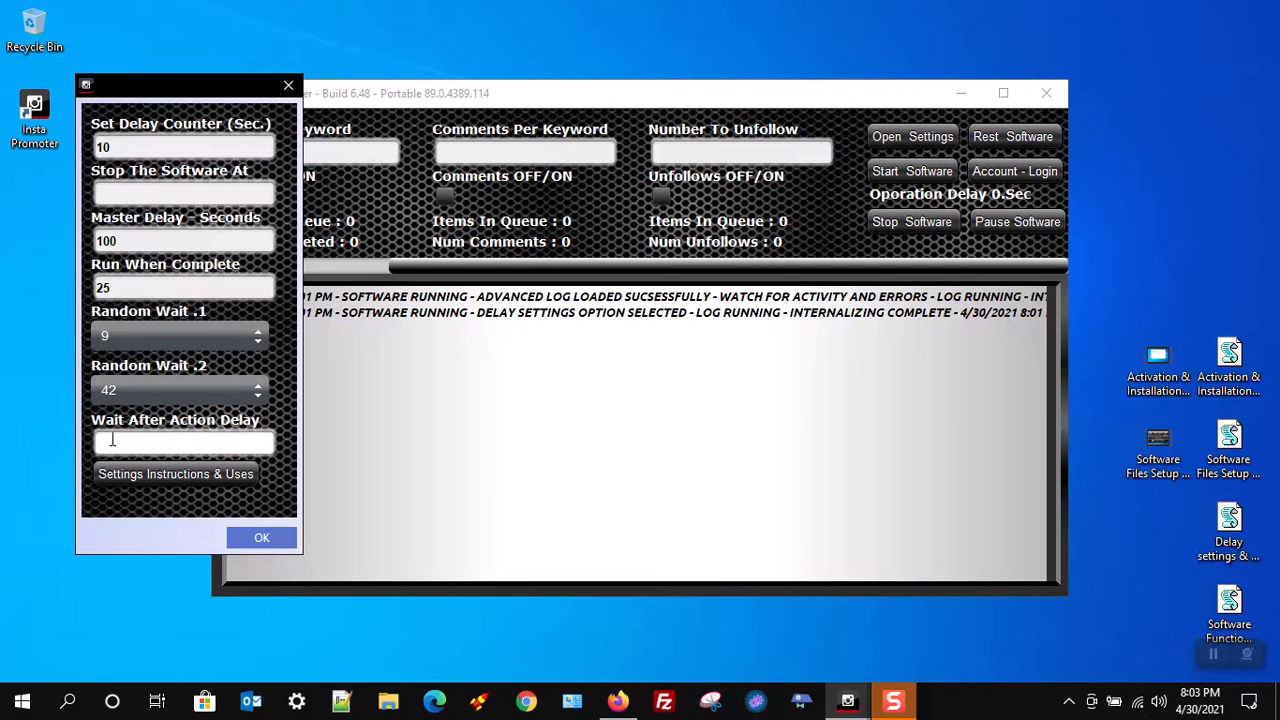
pyautogui.write('10')
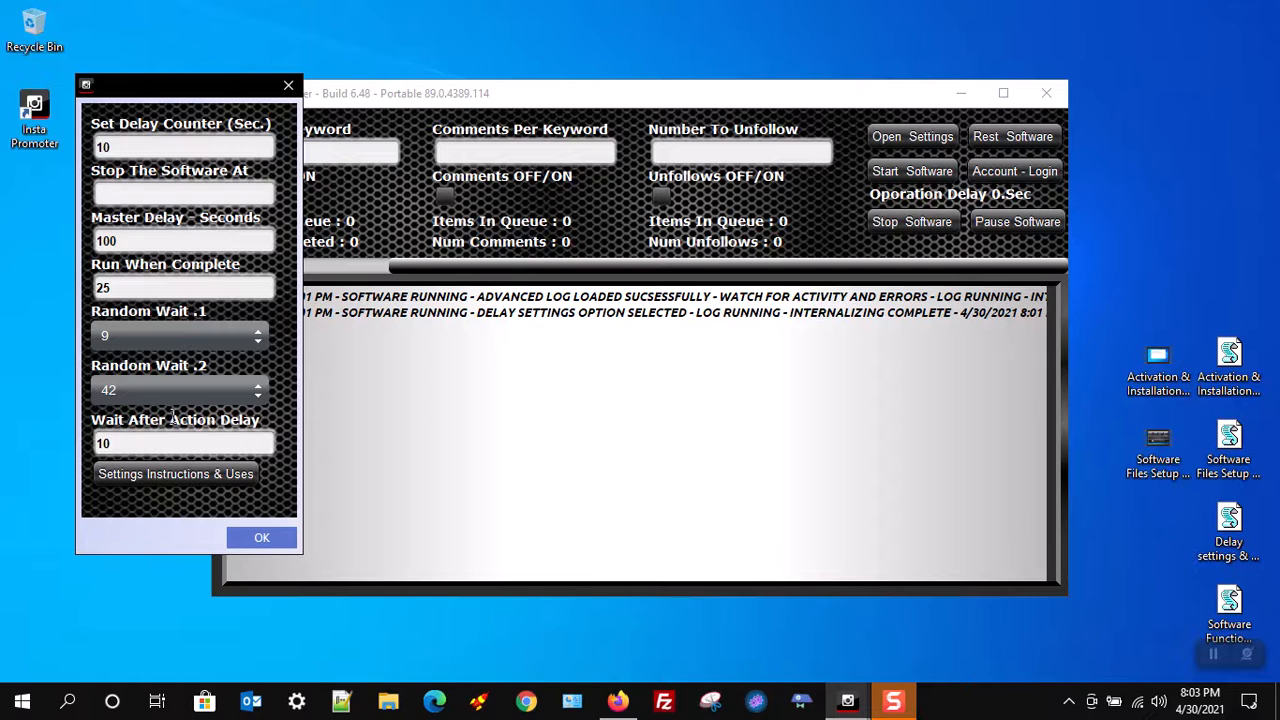
pyautogui.moveTo(137, 200)
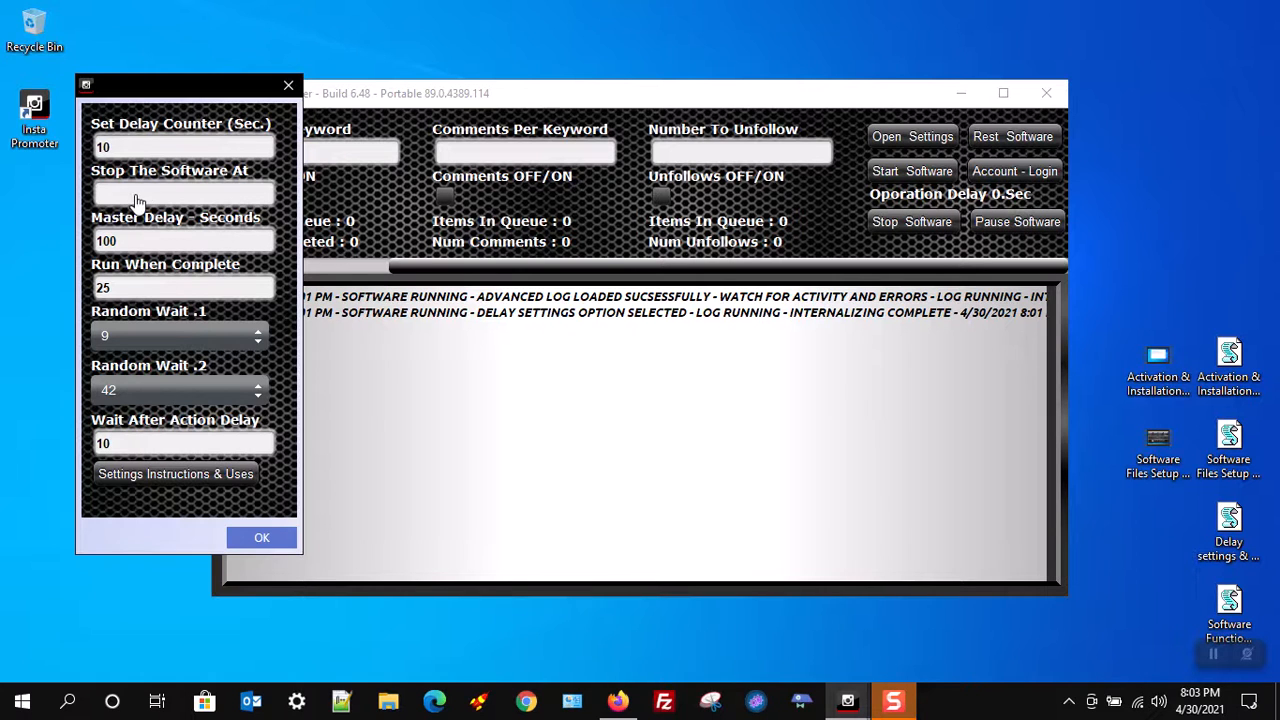